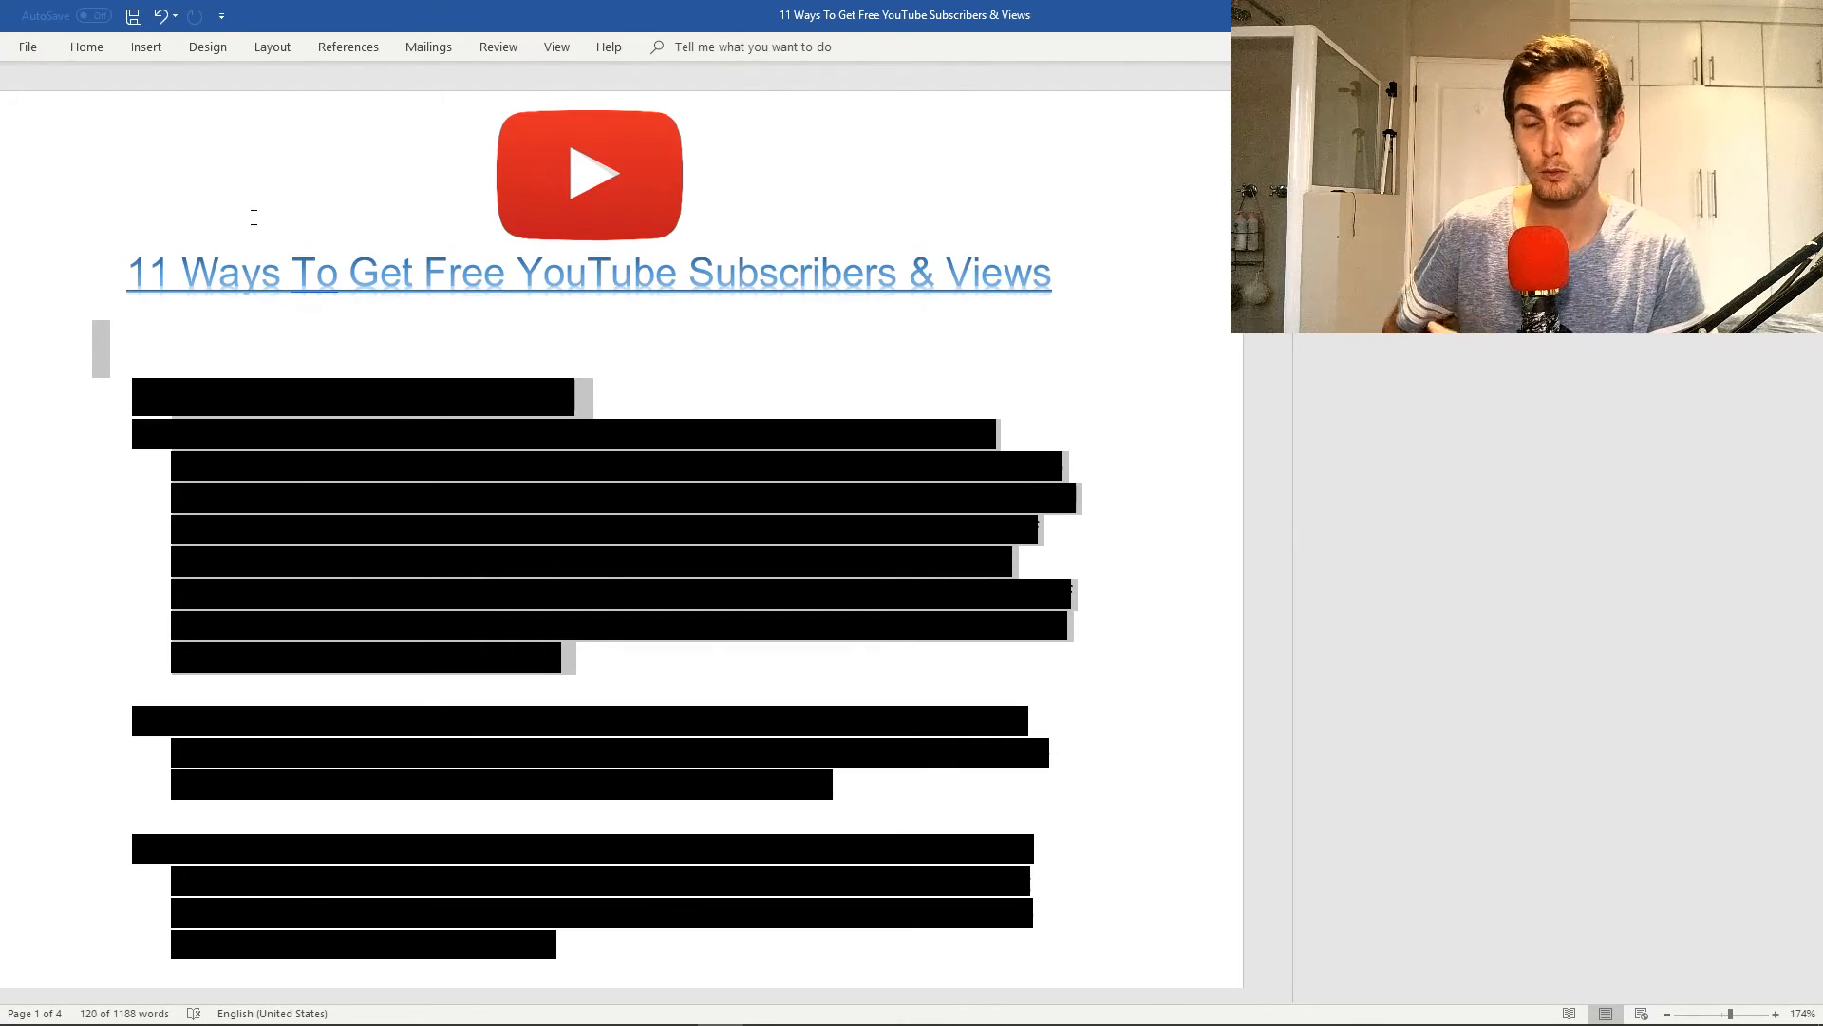
Uncover the 'Stop hacking & Start promoting' heading and its first two bullet paragraphs.
click(85, 45)
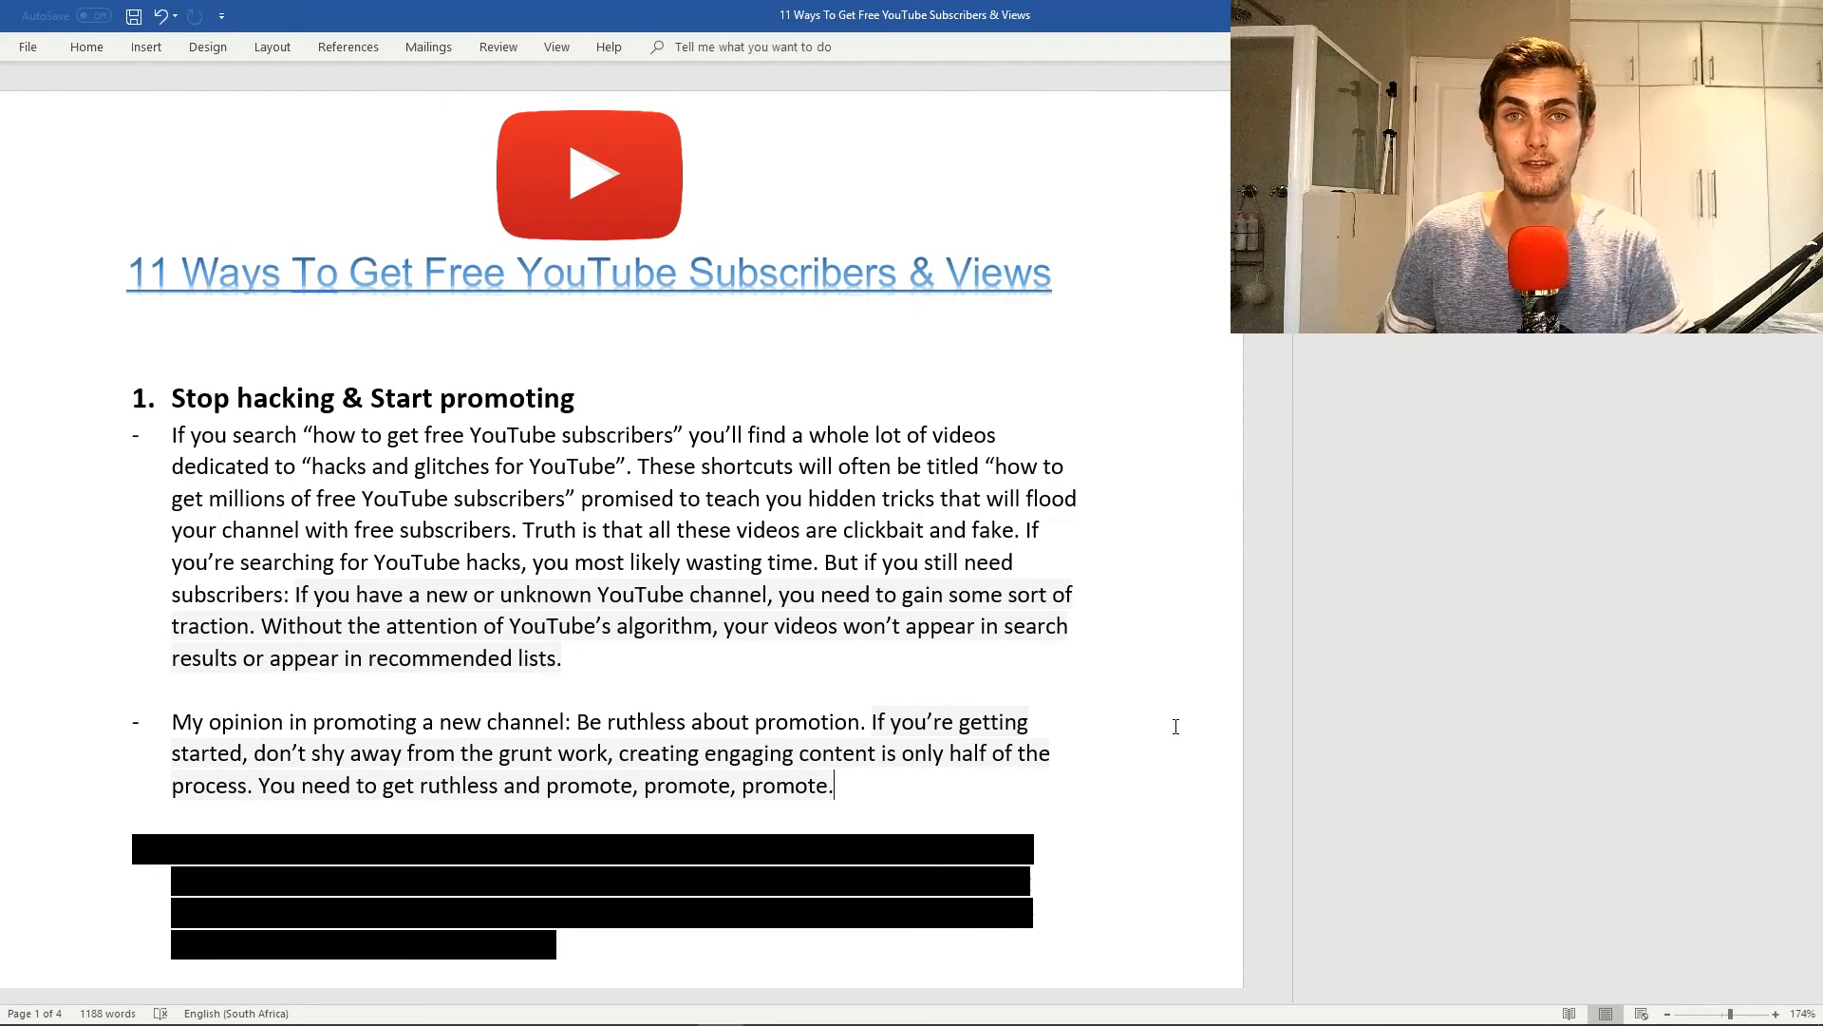
Uncover tip 1's Facebook friends paragraph and its 'Your task' summary paragraph.
scroll(down, 3)
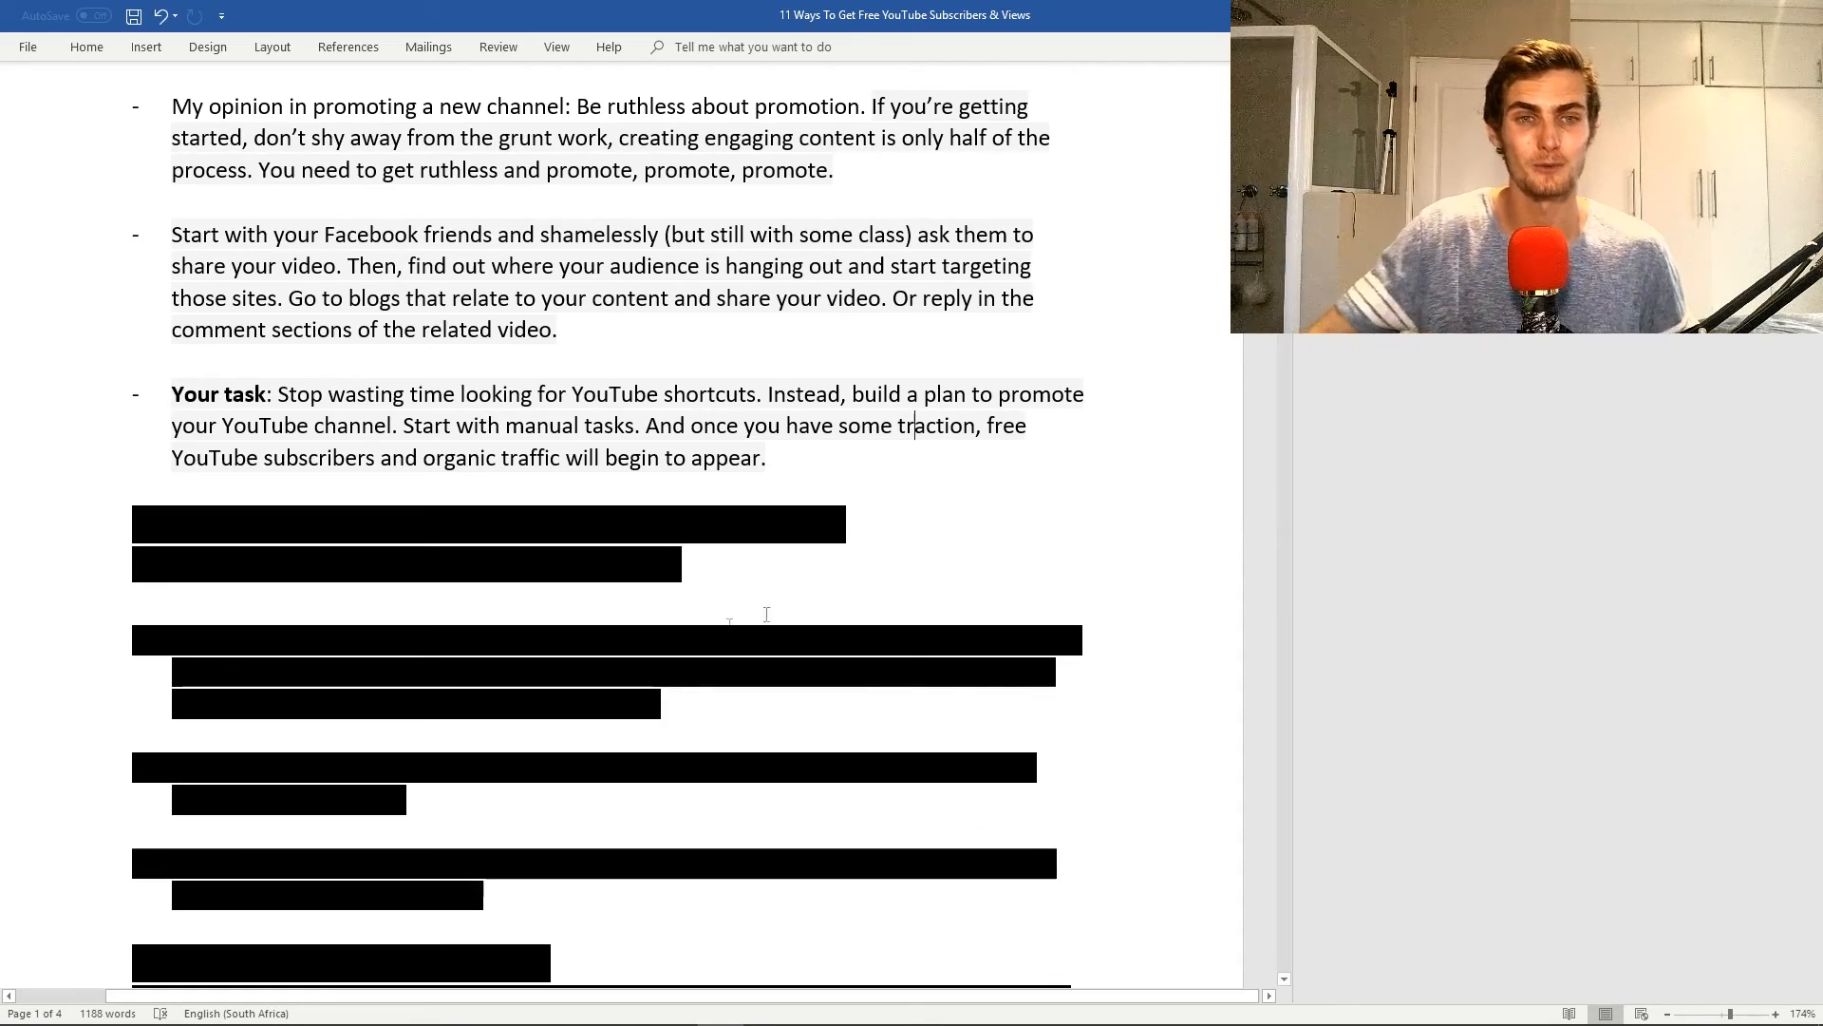
Uncover the 'Follow The 7x4 content schedule' heading and all four of its points.
scroll(down, 3)
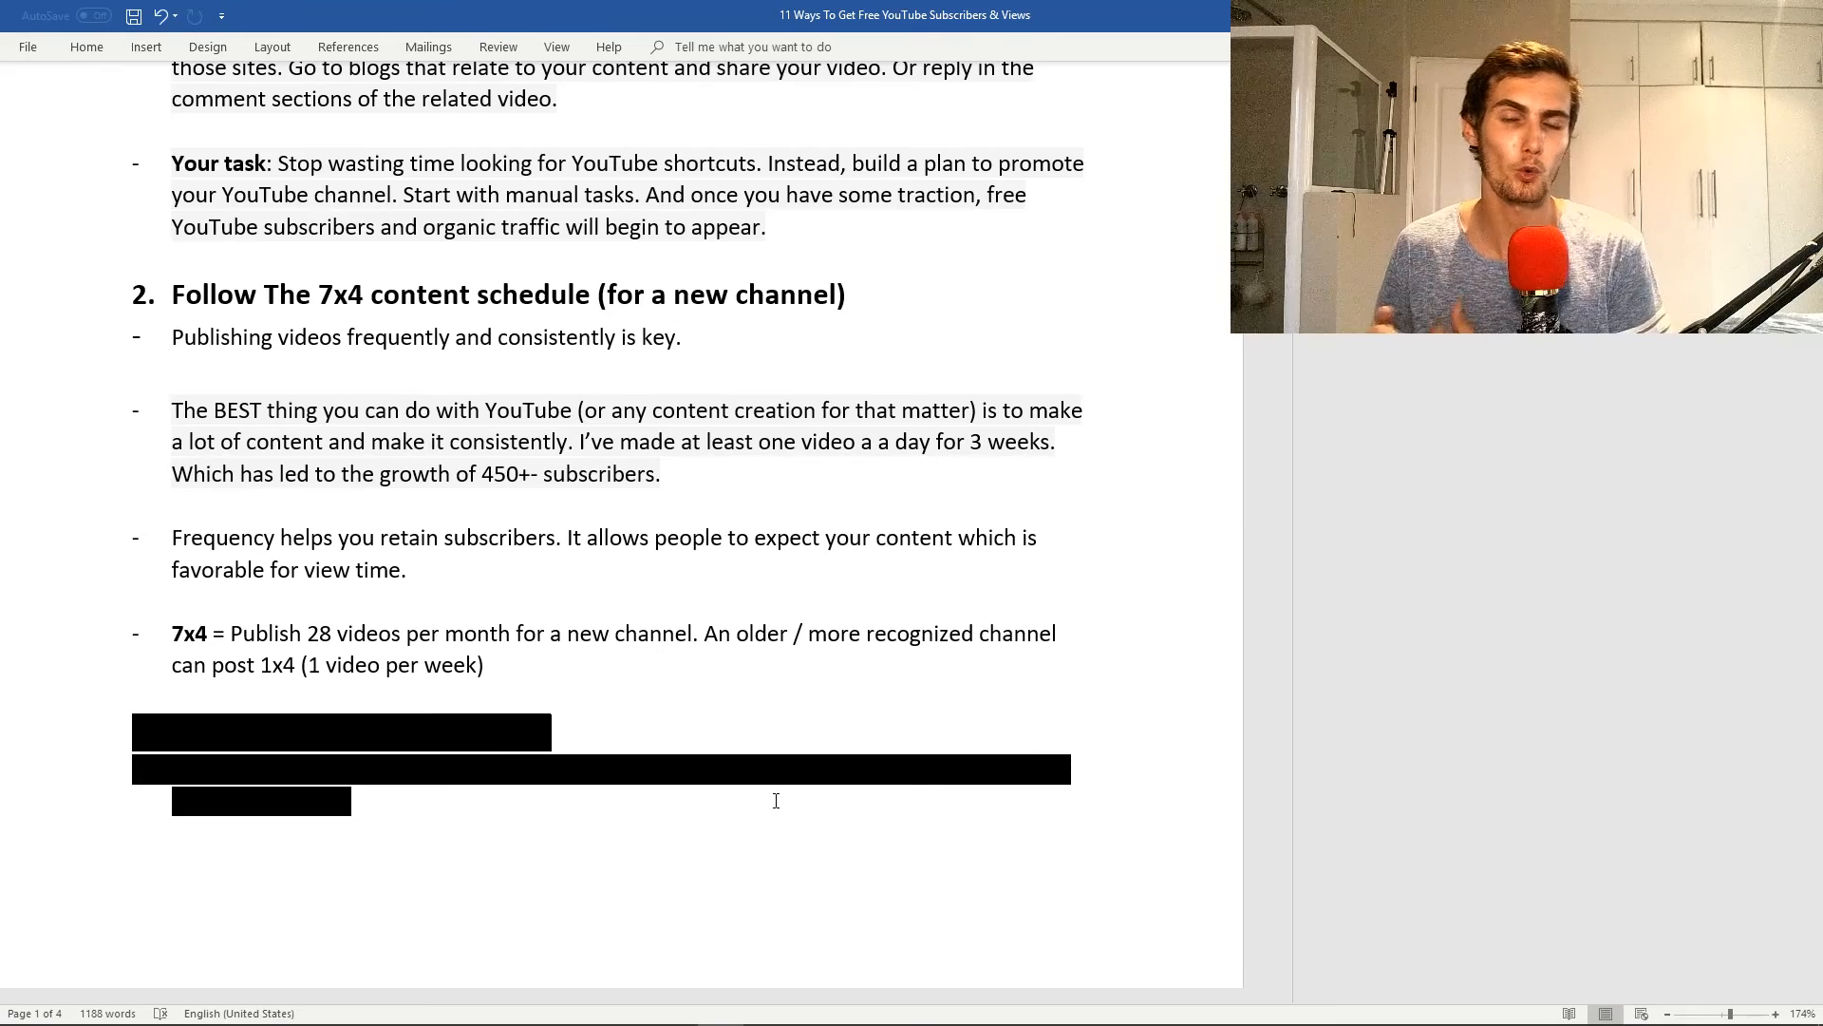
Uncover the 'Stop Talking. Start Delivering.' heading with its watch-time and first-eight-seconds points.
scroll(down, 3)
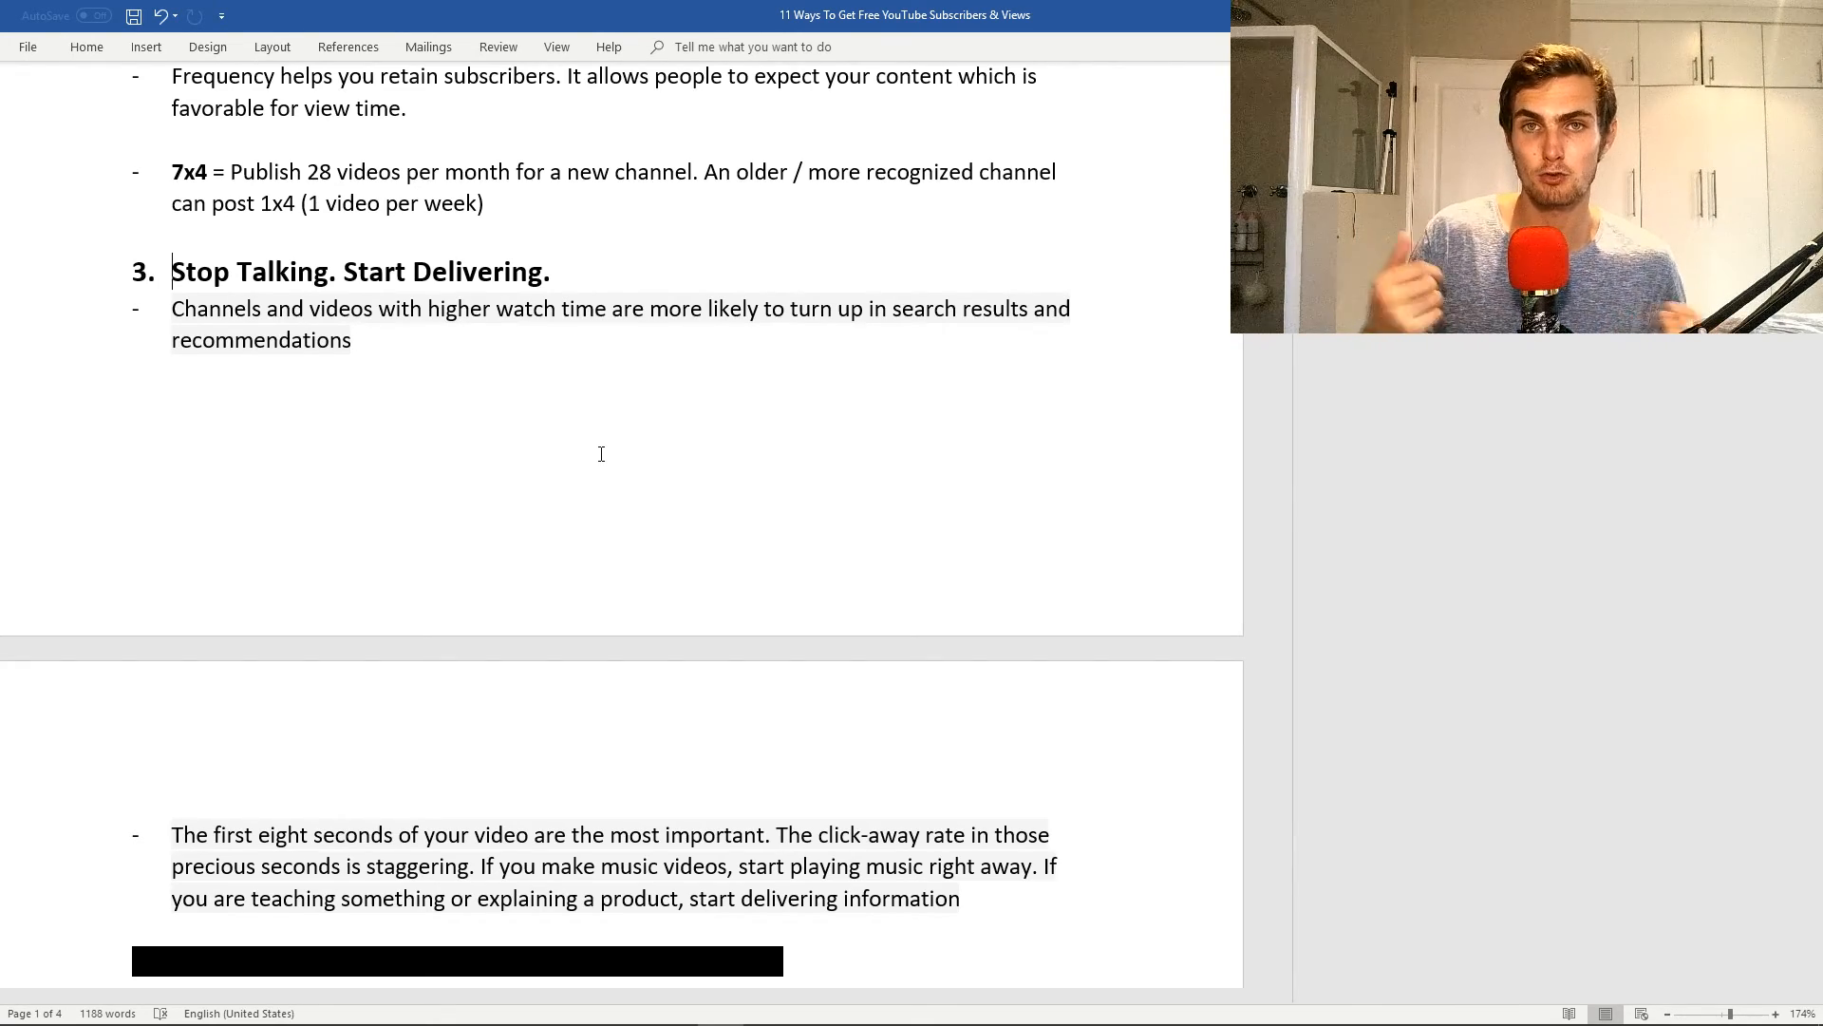
scroll(down, 3)
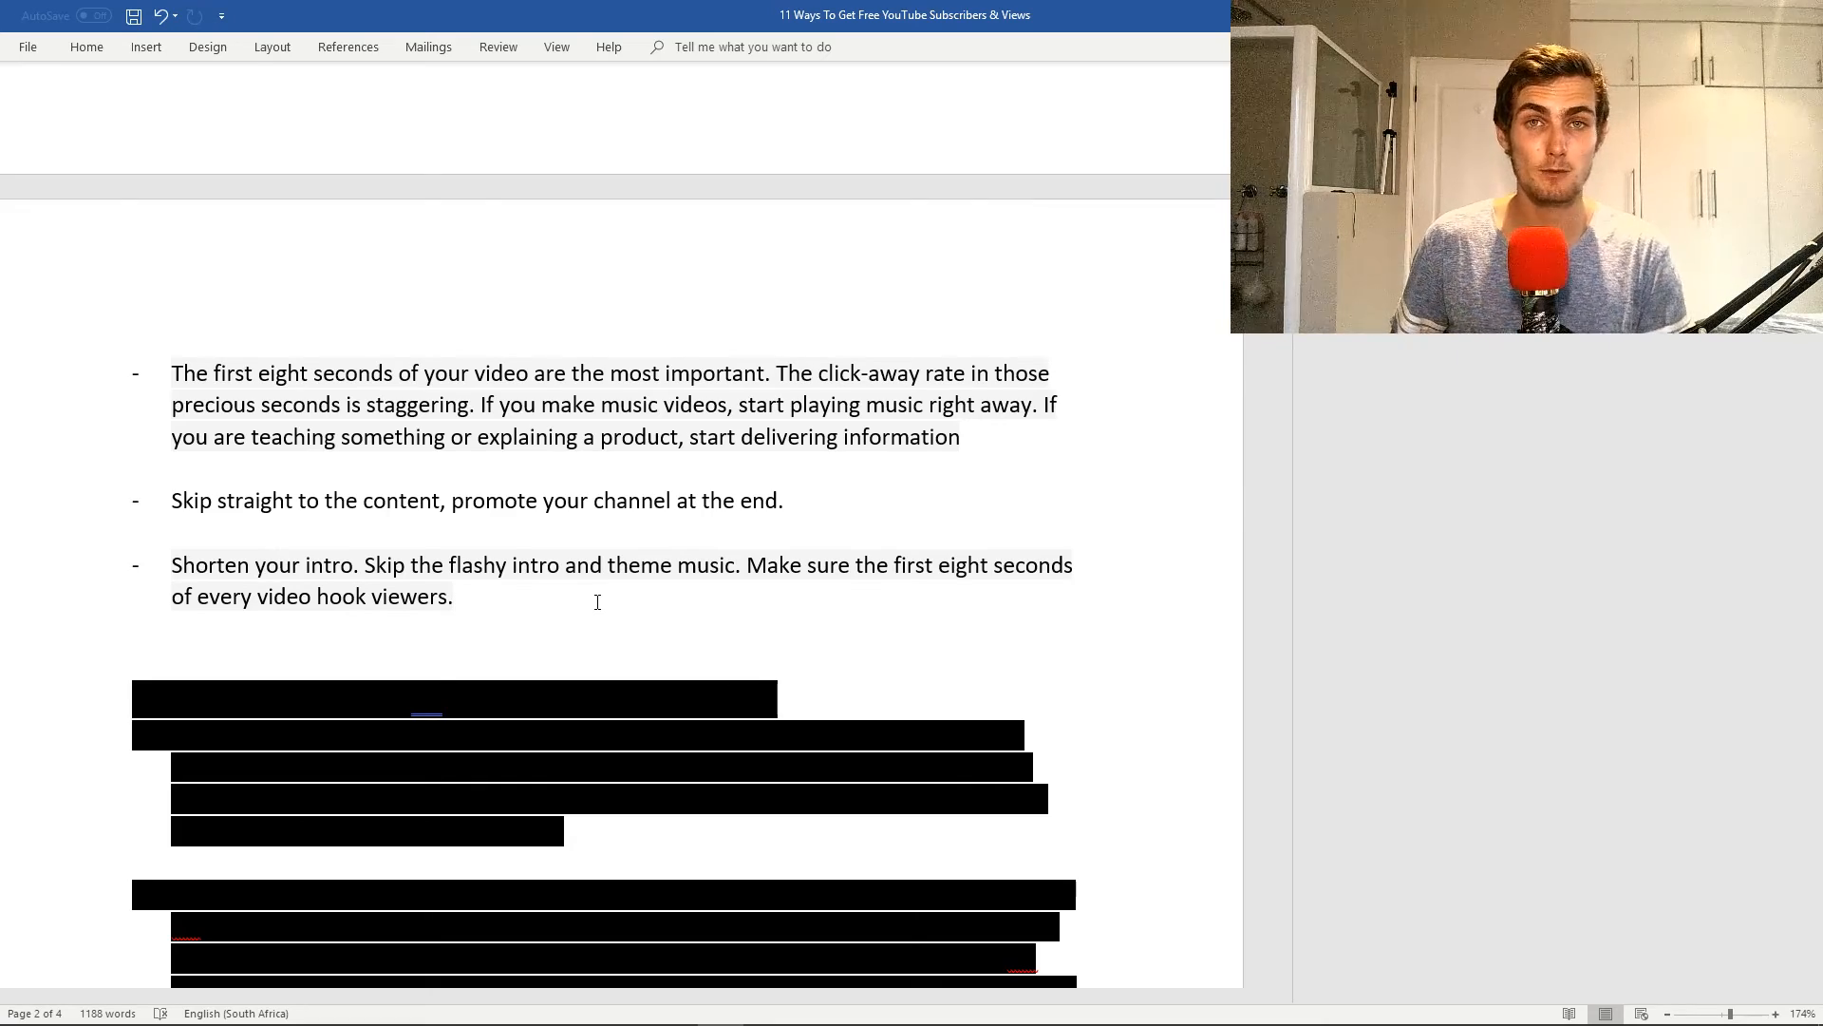
Uncover the 'Convert Searchers To Subscribers With Playlists' heading and its opening point.
click(454, 596)
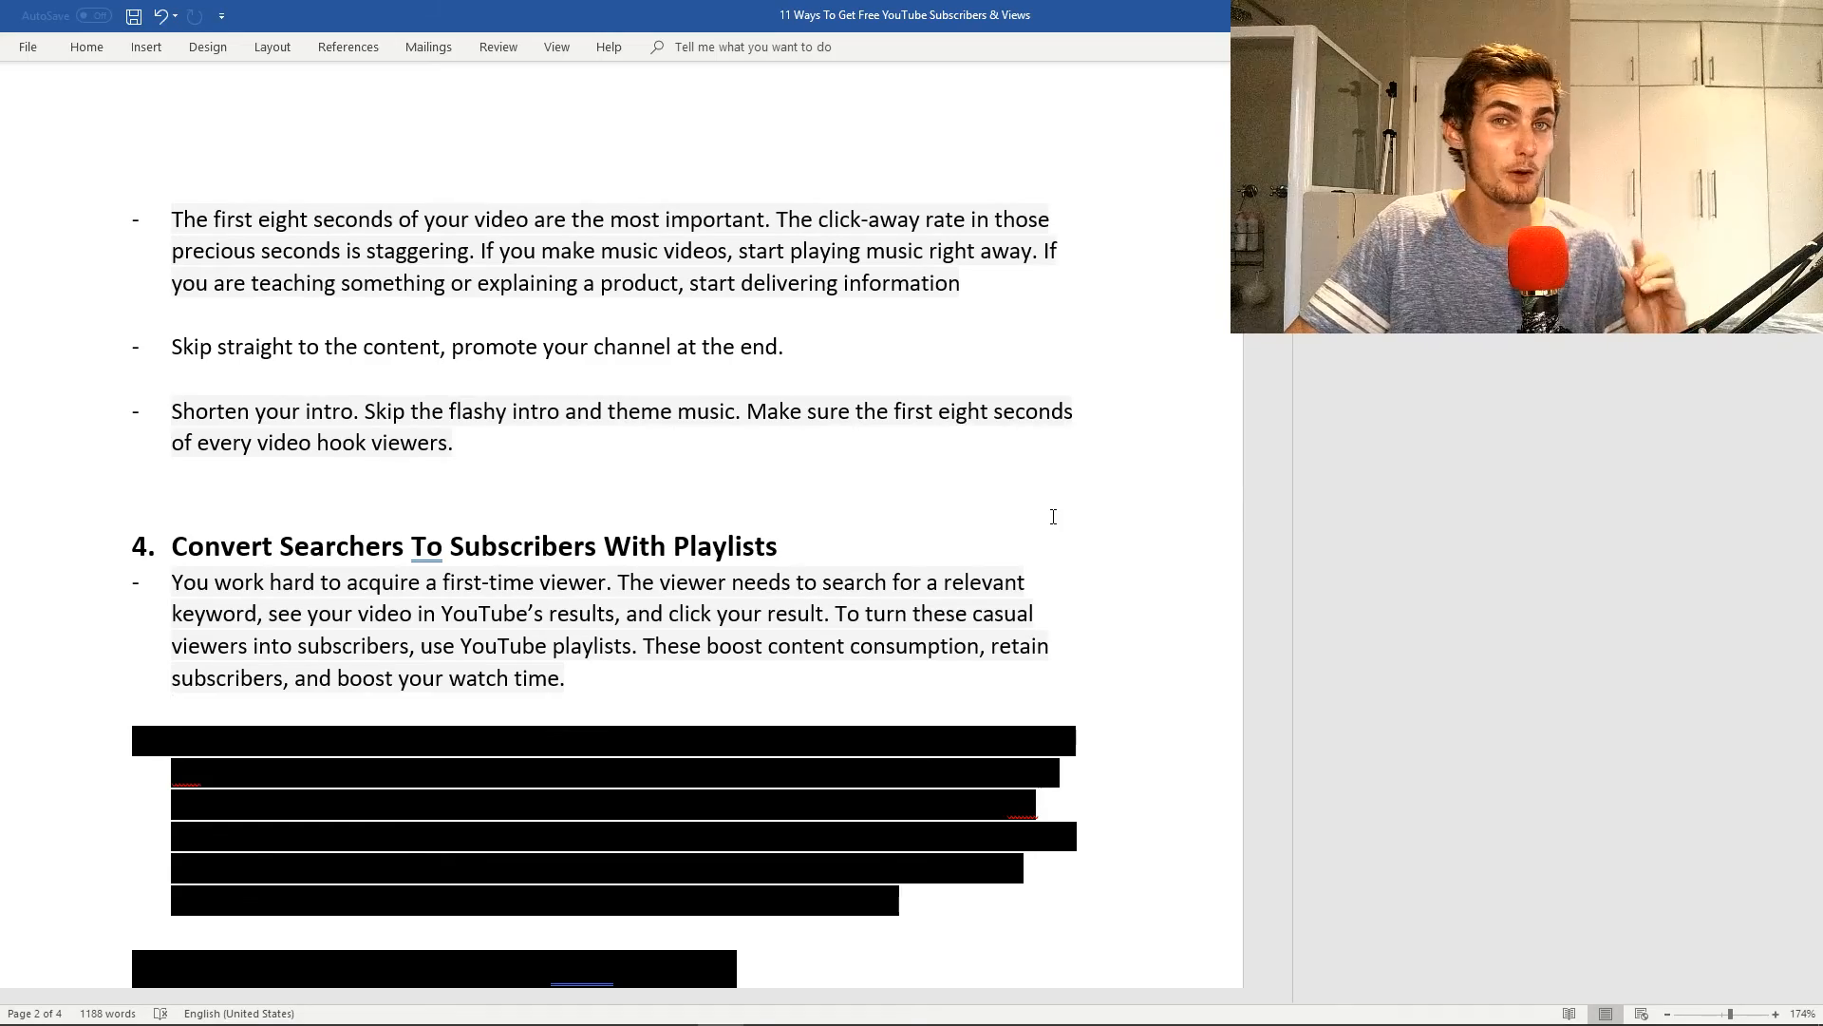
Uncover tip 4's paragraph on building content tracks and audience cohorts instead of miscellaneous playlists.
scroll(down, 3)
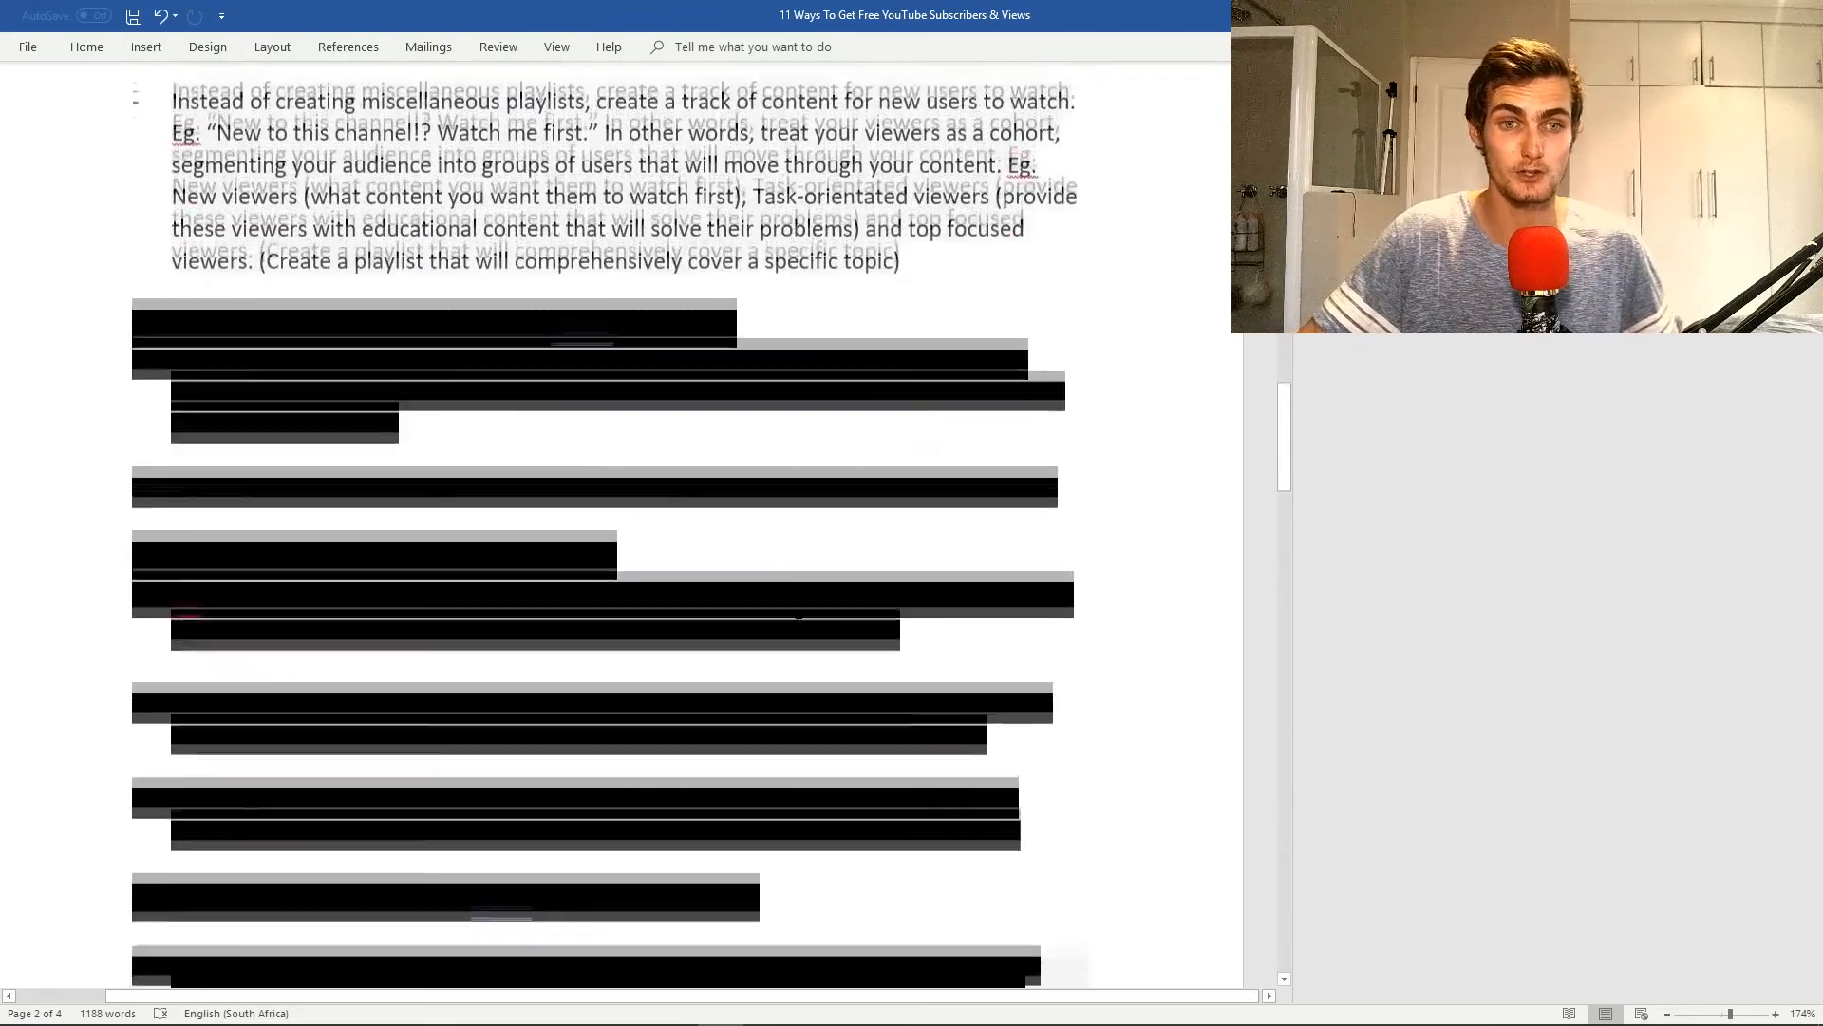
Uncover the 'Add a mention In Amazon Reviews' heading and its three bullet points.
scroll(down, 3)
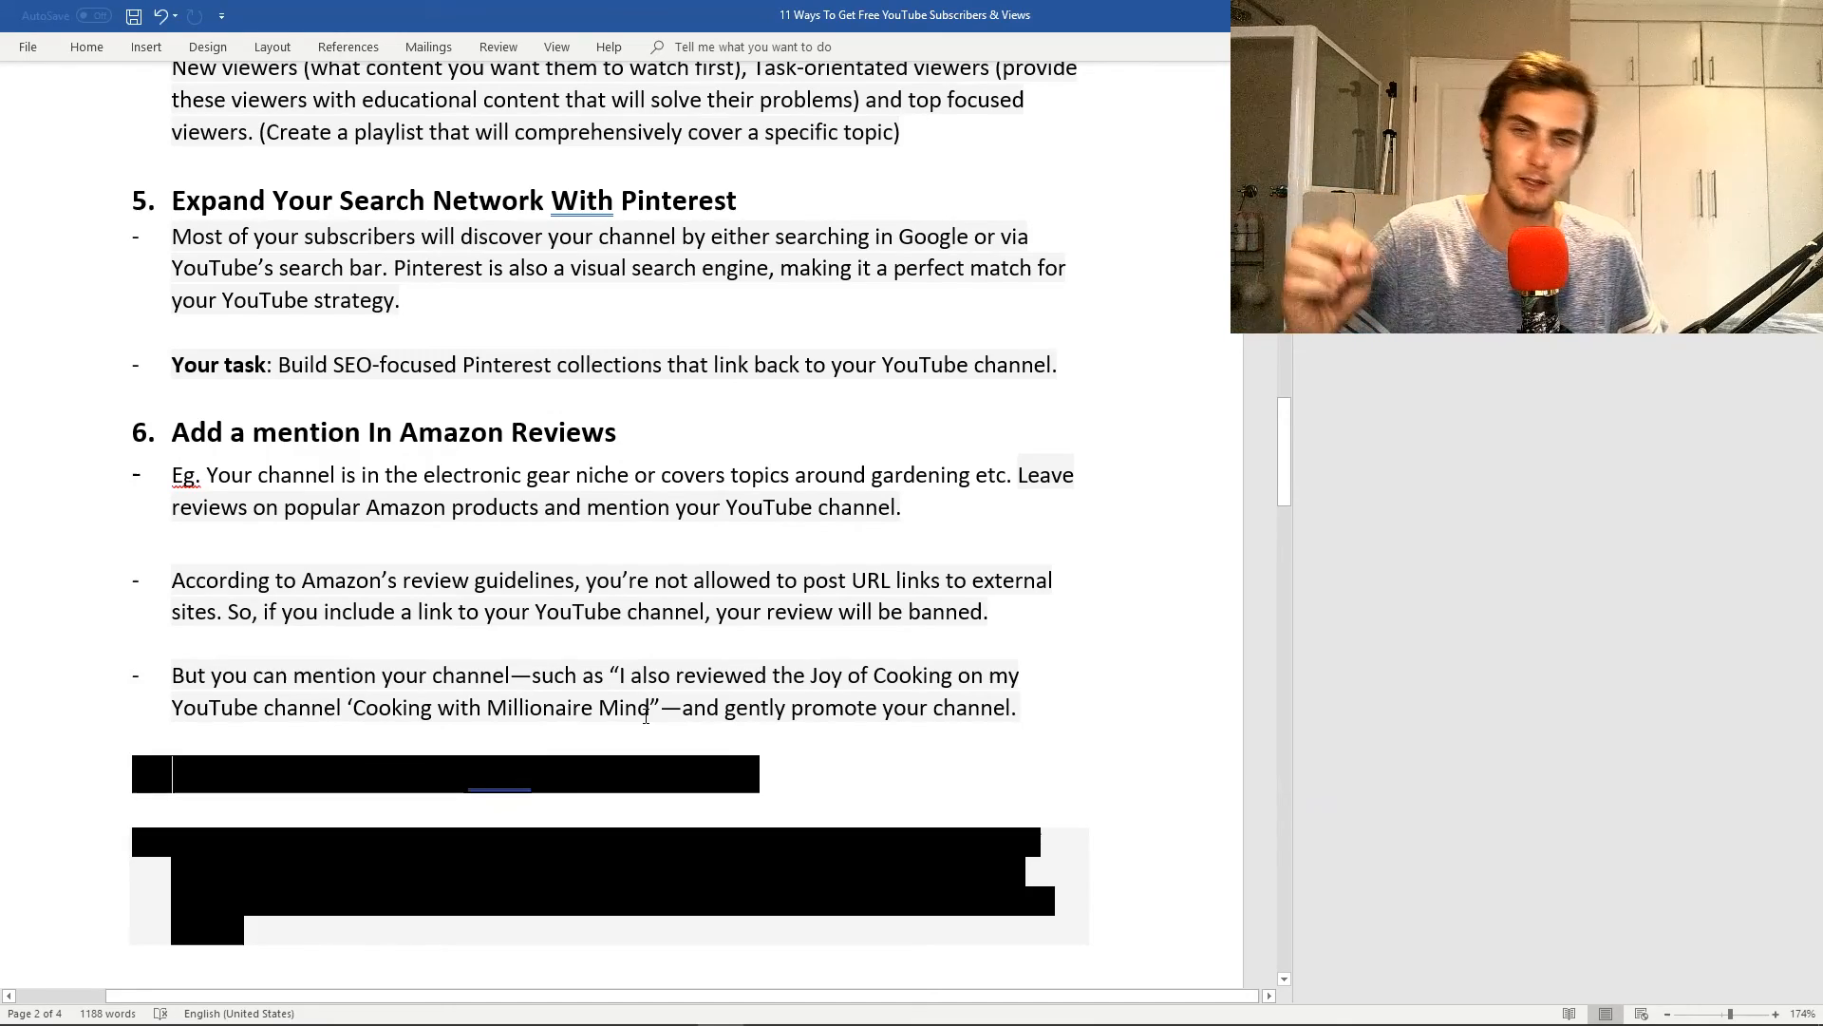
Uncover 'Promote Your Channel With Facebook Groups' and its point on searching for relevant groups.
scroll(down, 3)
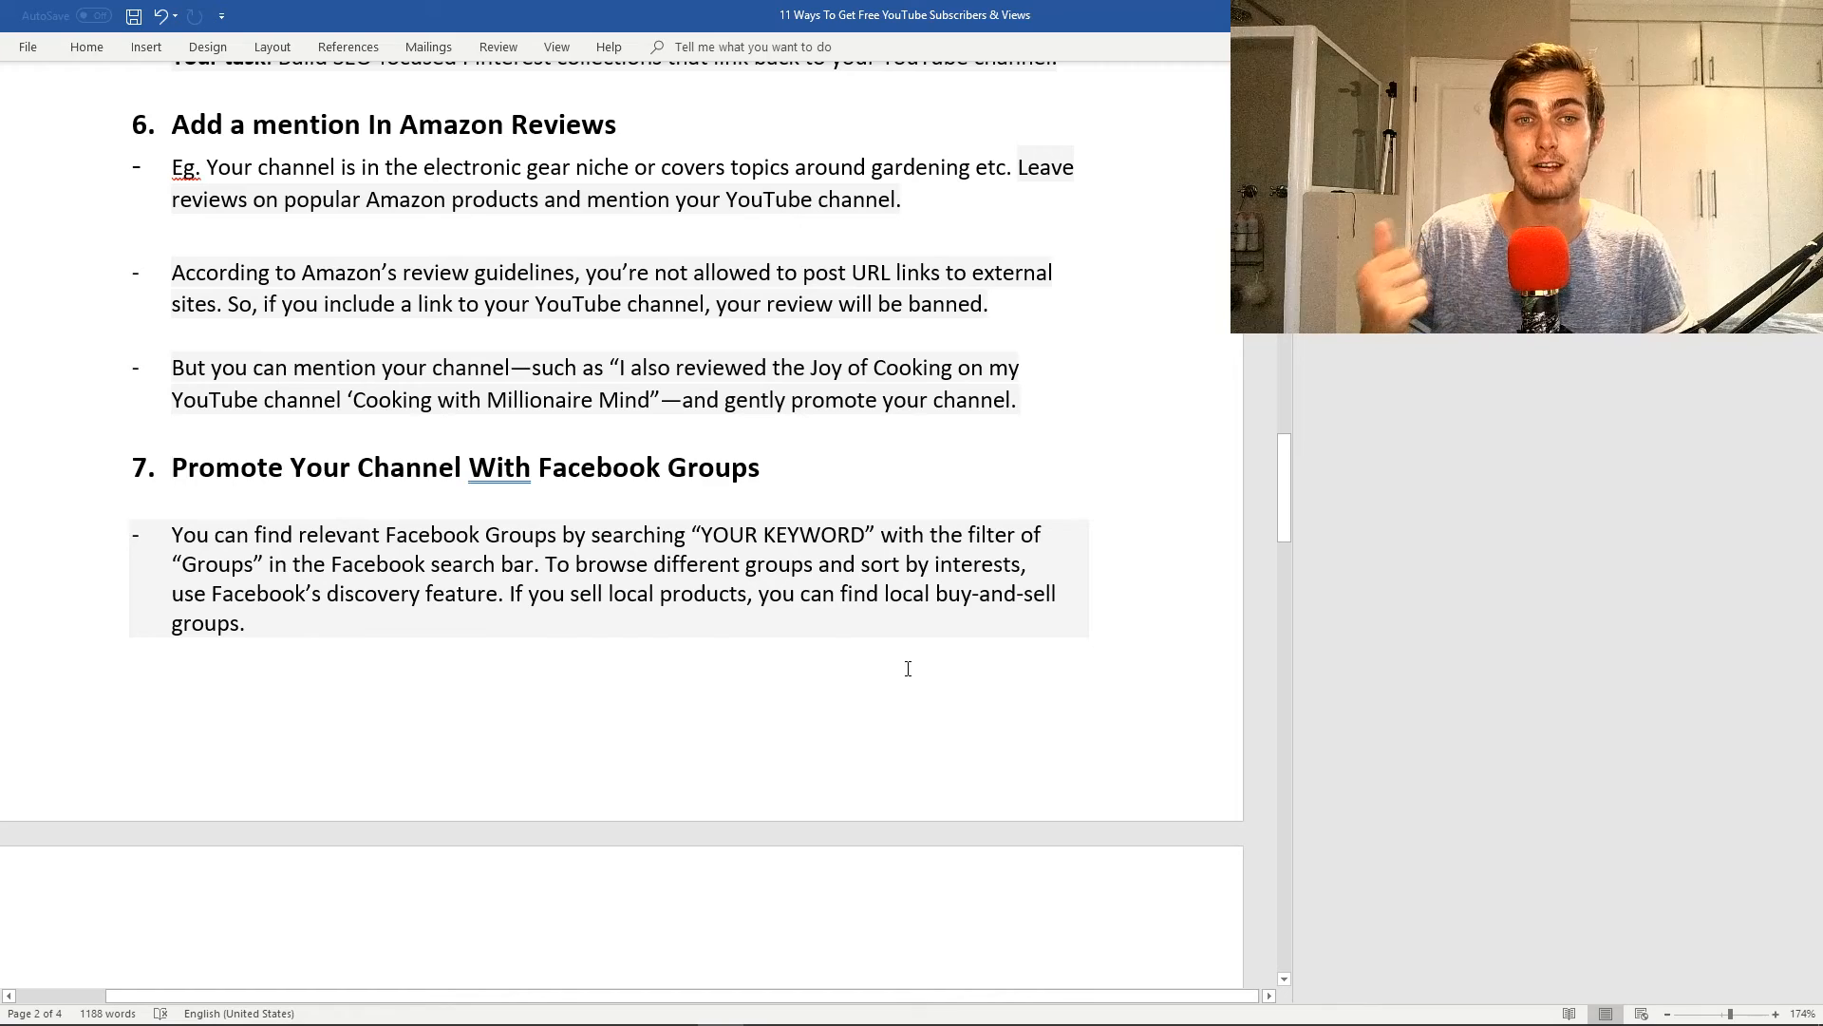
click(175, 467)
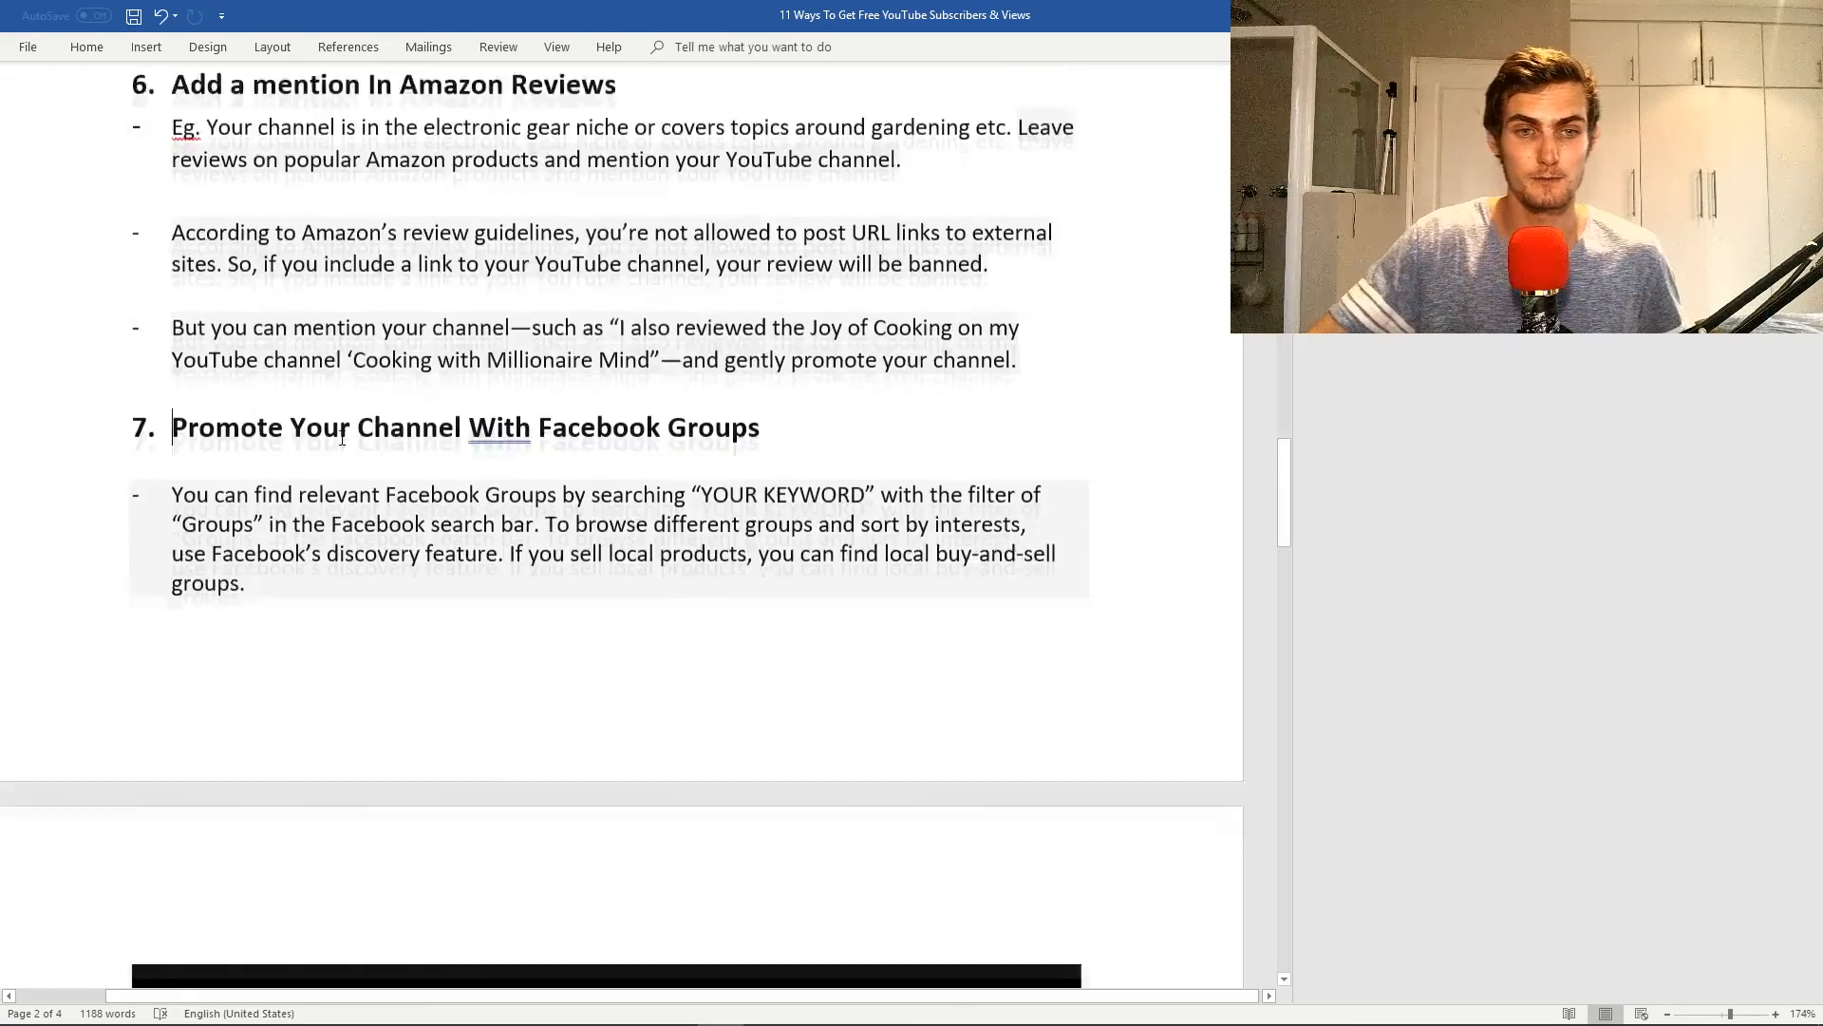
scroll(down, 3)
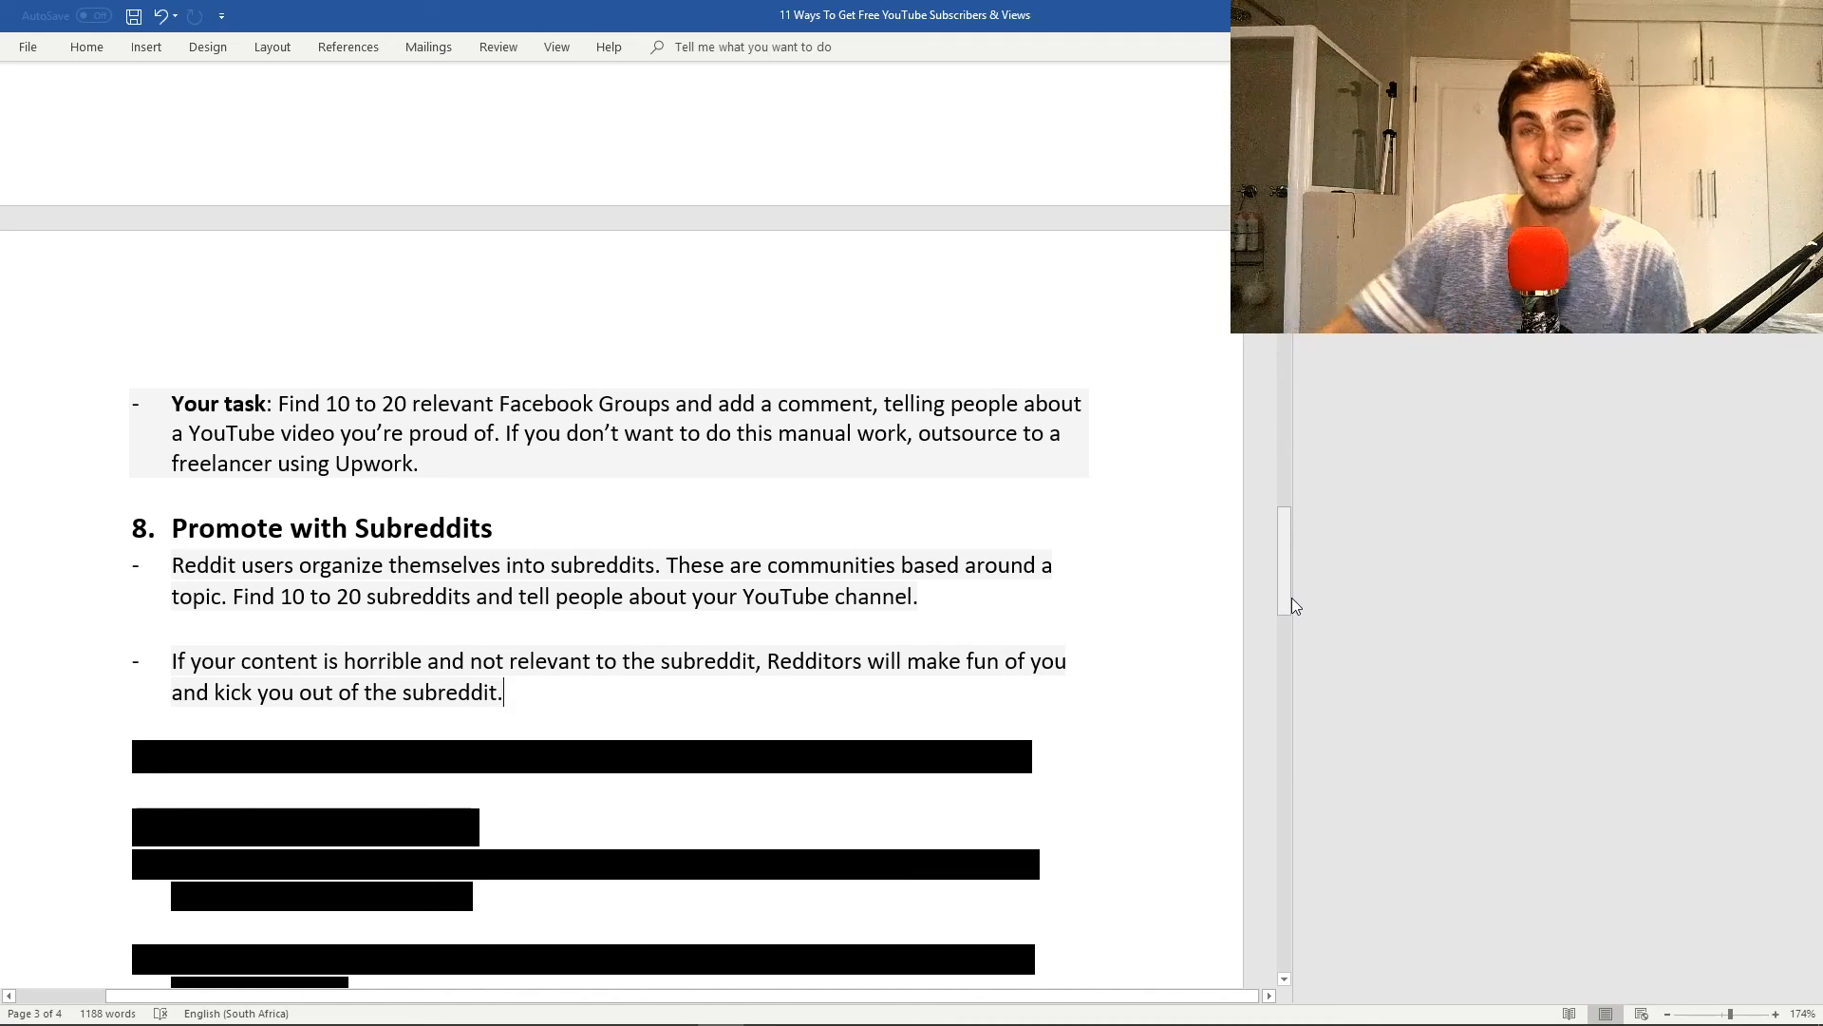
Add the 'Your Task: Find 10 to 20 subreddits and post a link to a YouTube video' bullet.
text(Your Task:  Find 10 to 20 subreddits and post a link to a YouTube video you're proud of.)
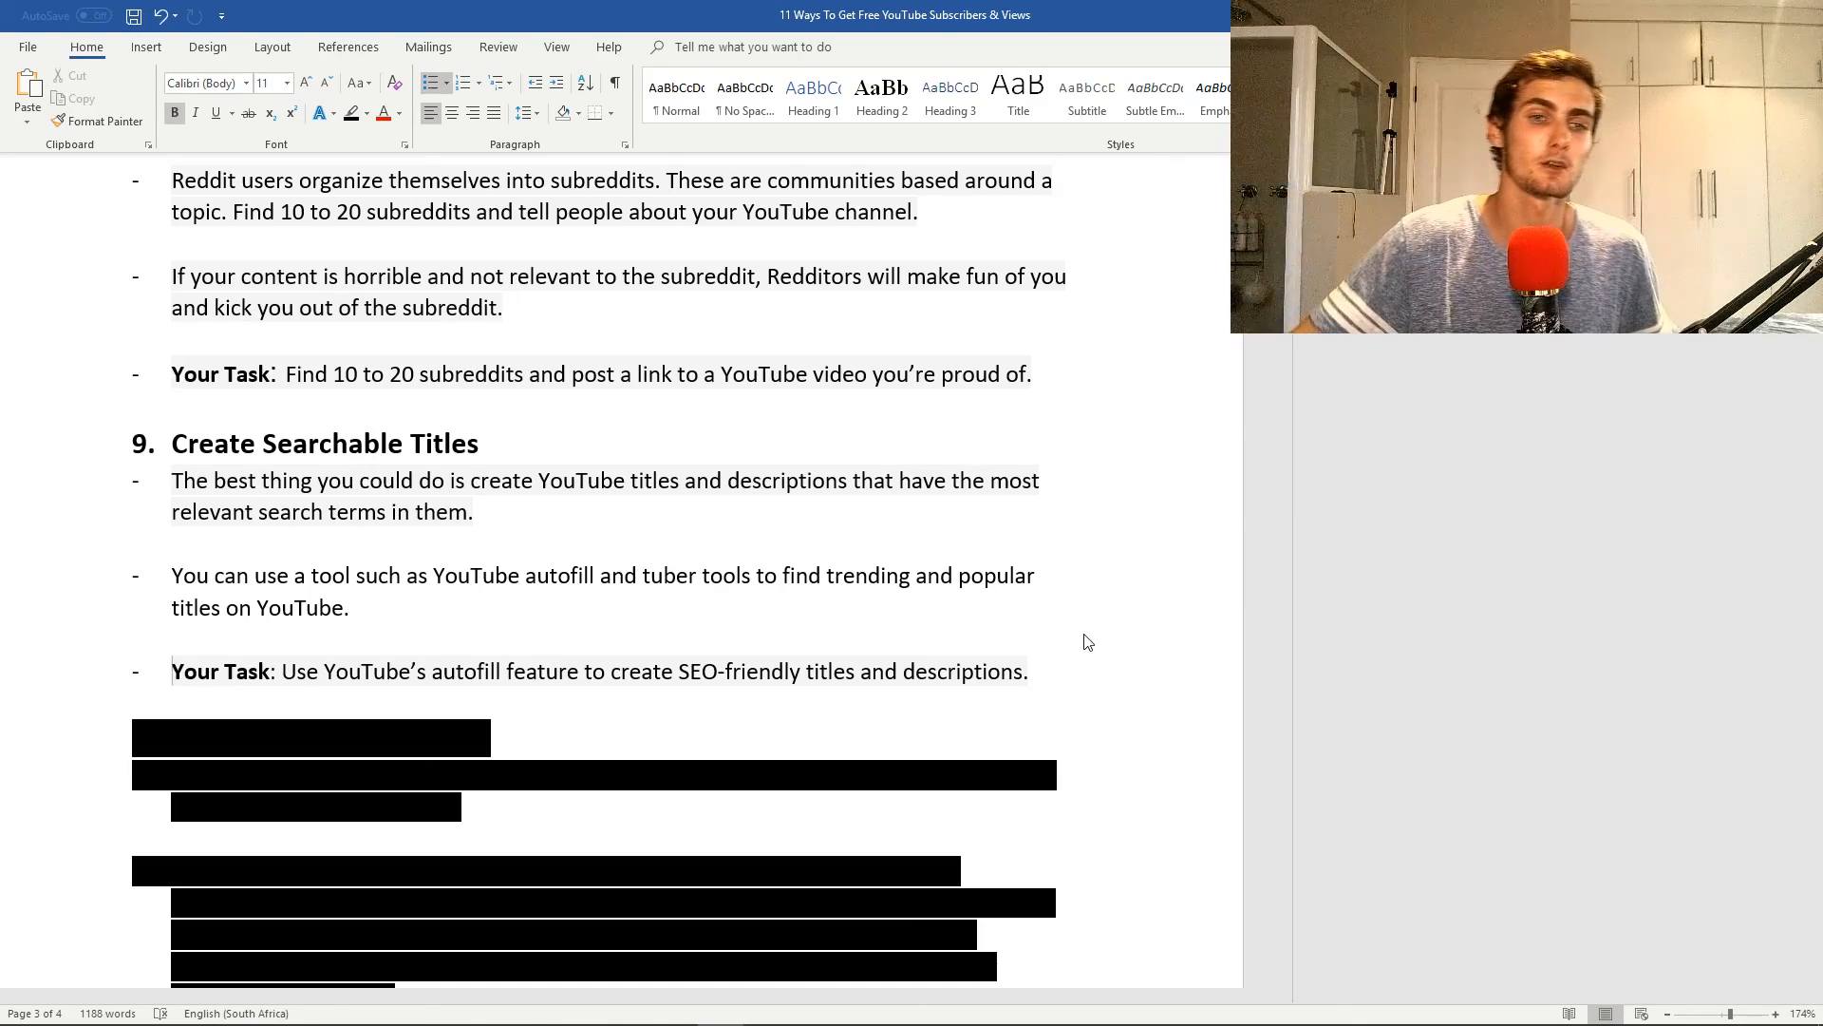
Uncover tip 10 on translating popular videos and tip 11 'Expand Your Reach With Facebook, Instagram and Twitter'.
scroll(down, 3)
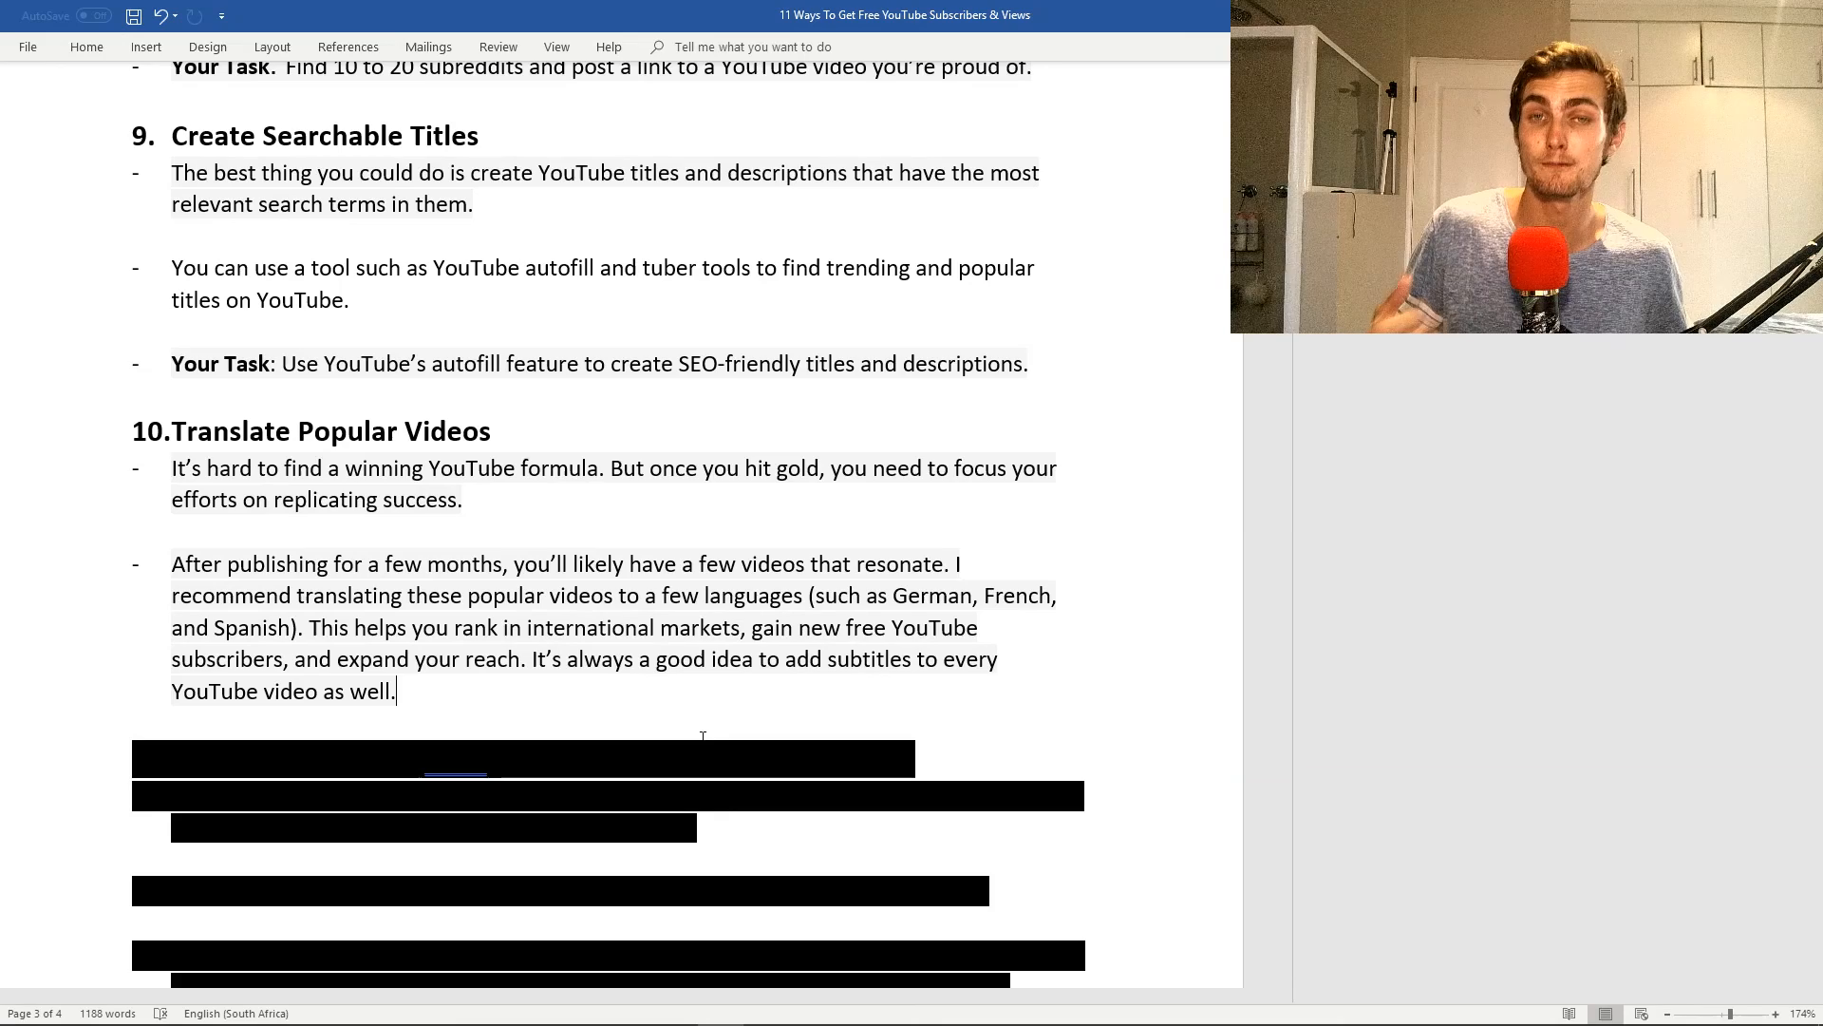
scroll(down, 3)
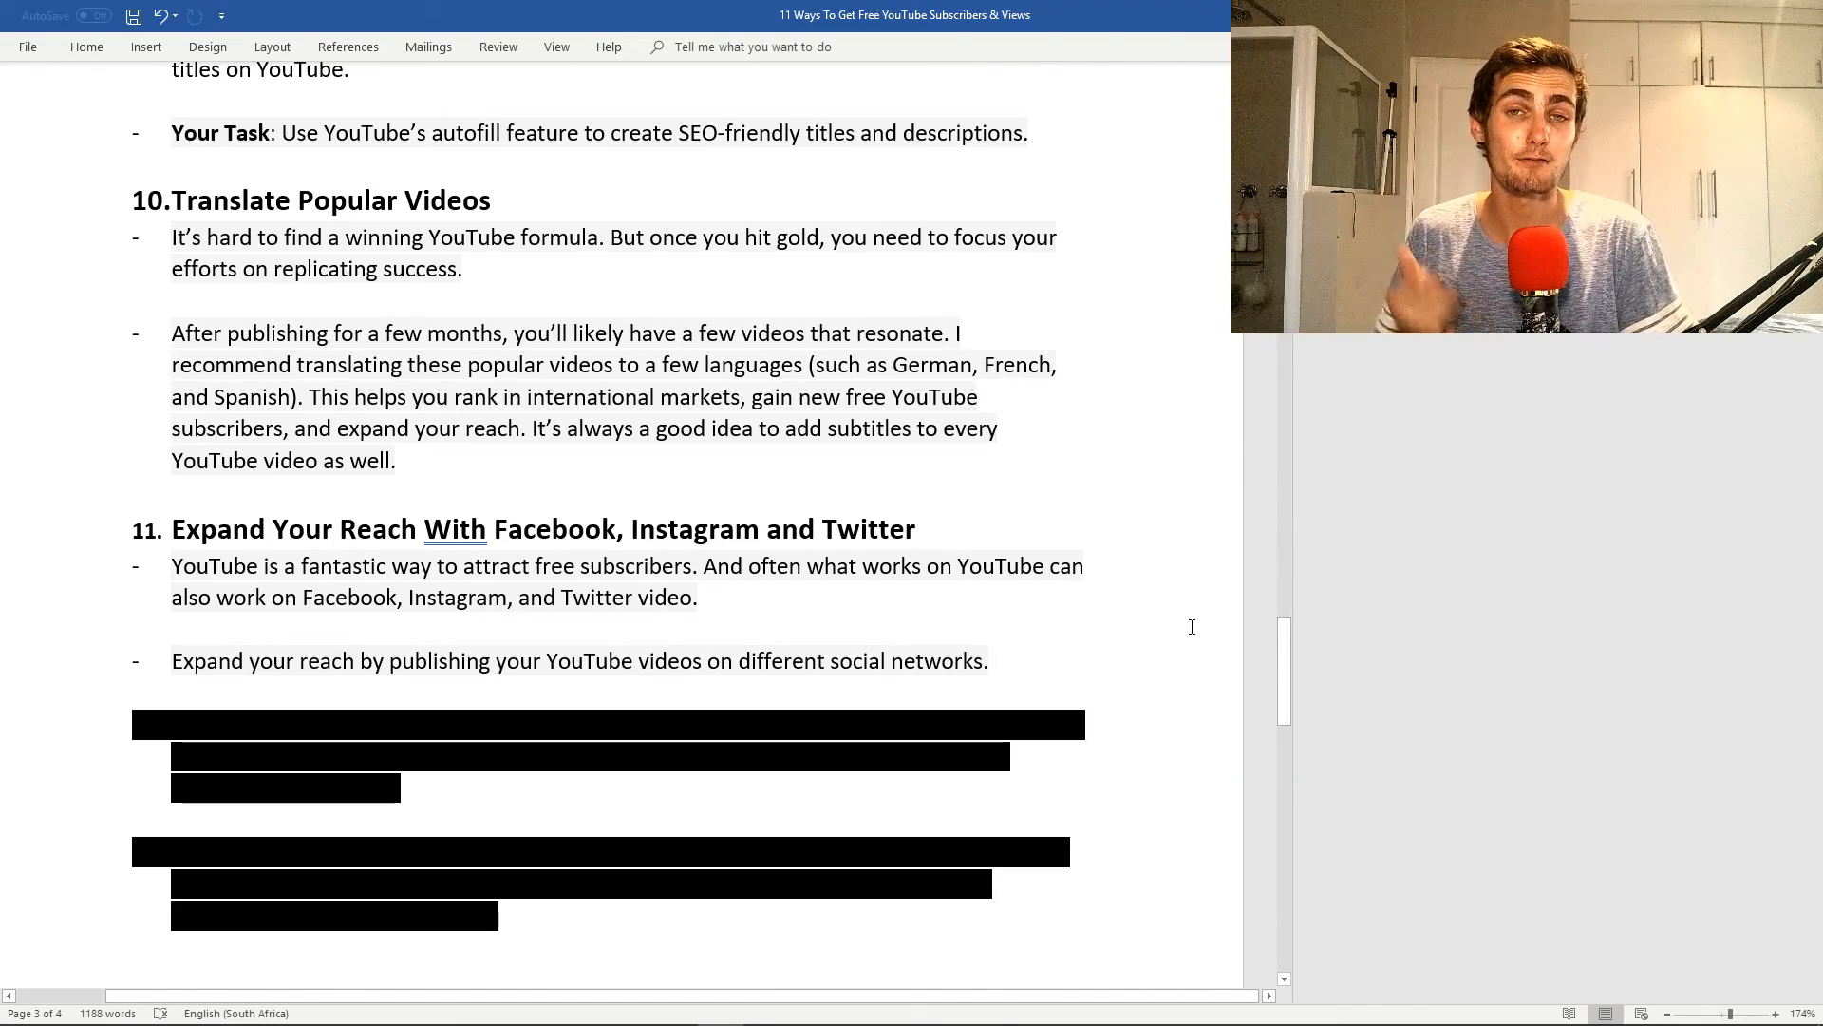